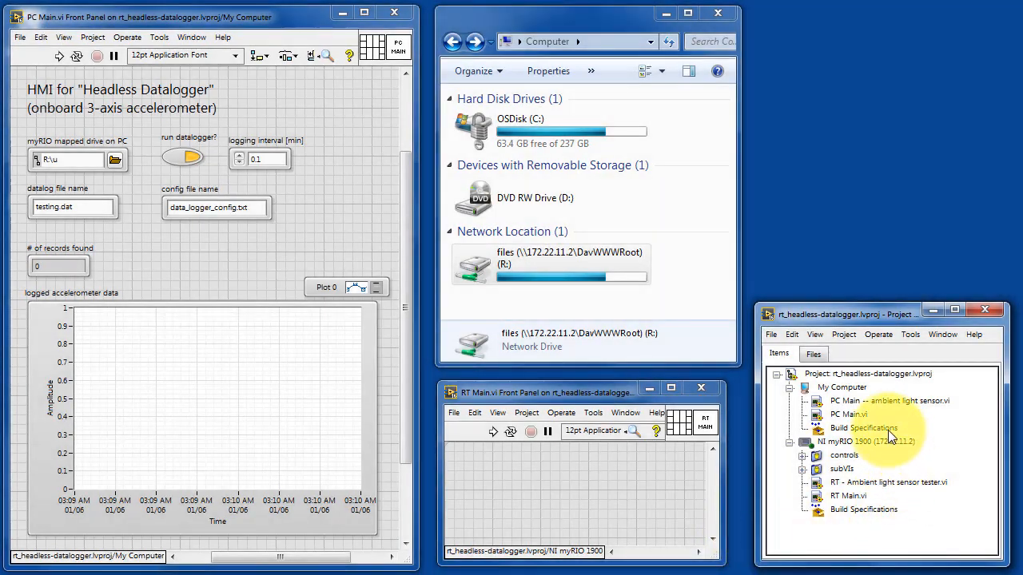
Step: Select PC Main and RT Main in the project, then browse the myRIO R: drive into its empty u folder
click(848, 414)
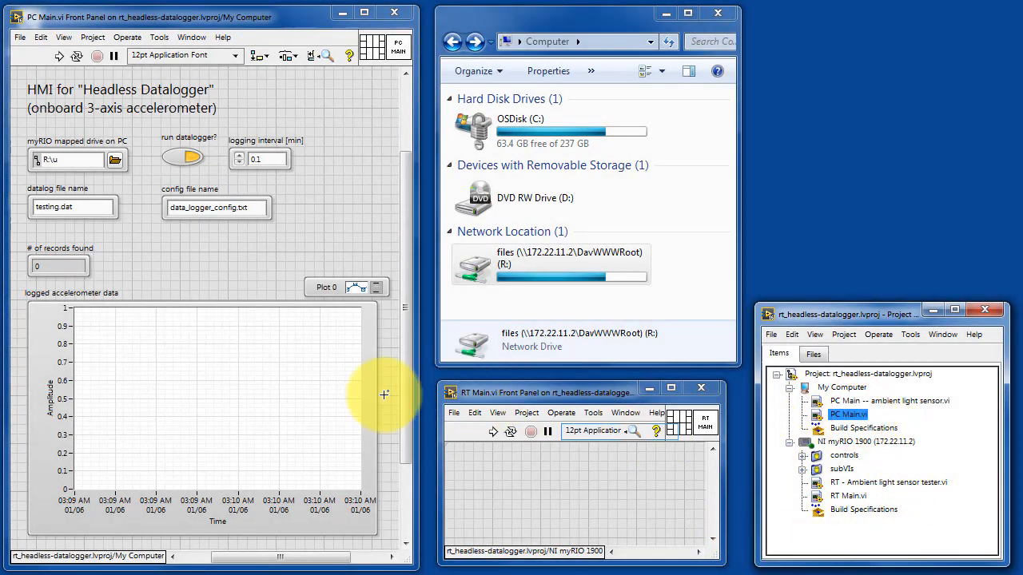
mouse_move(299, 447)
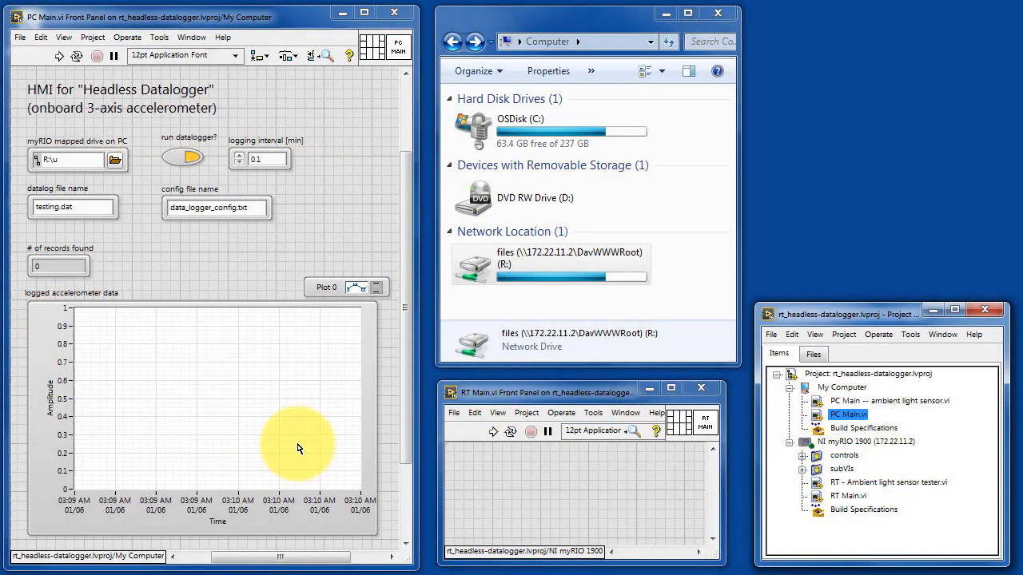
mouse_move(680, 533)
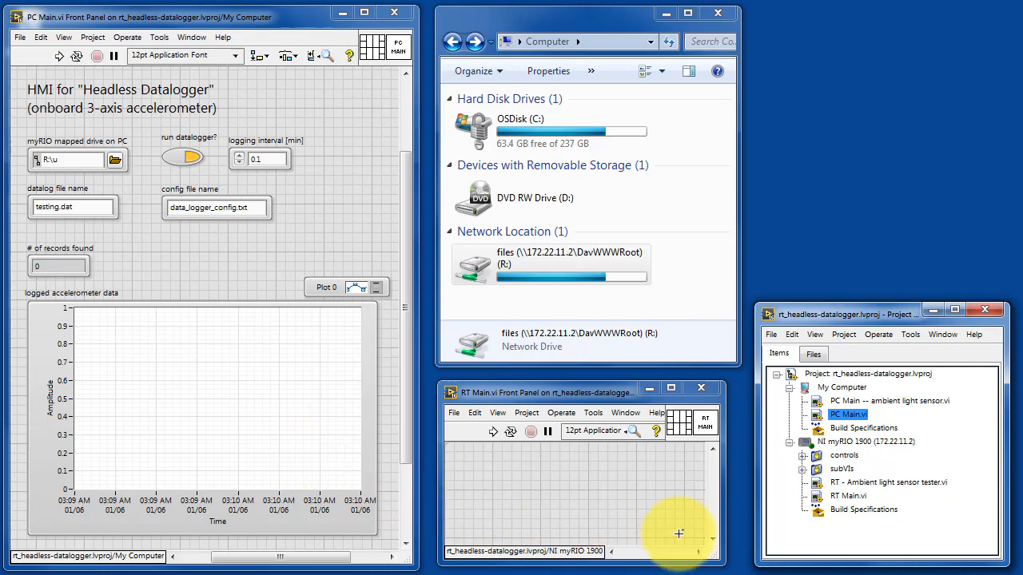
click(848, 496)
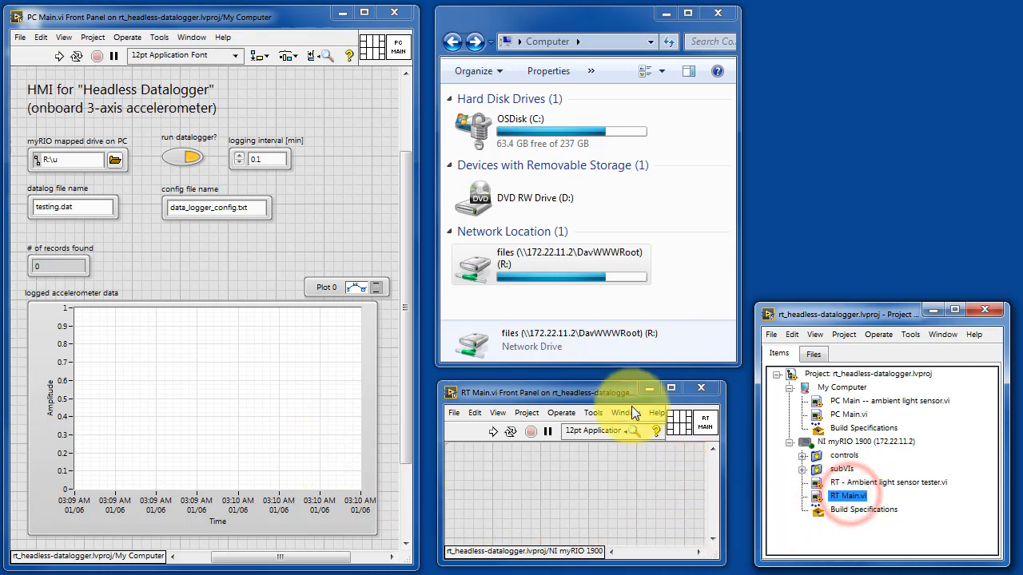
mouse_move(673, 514)
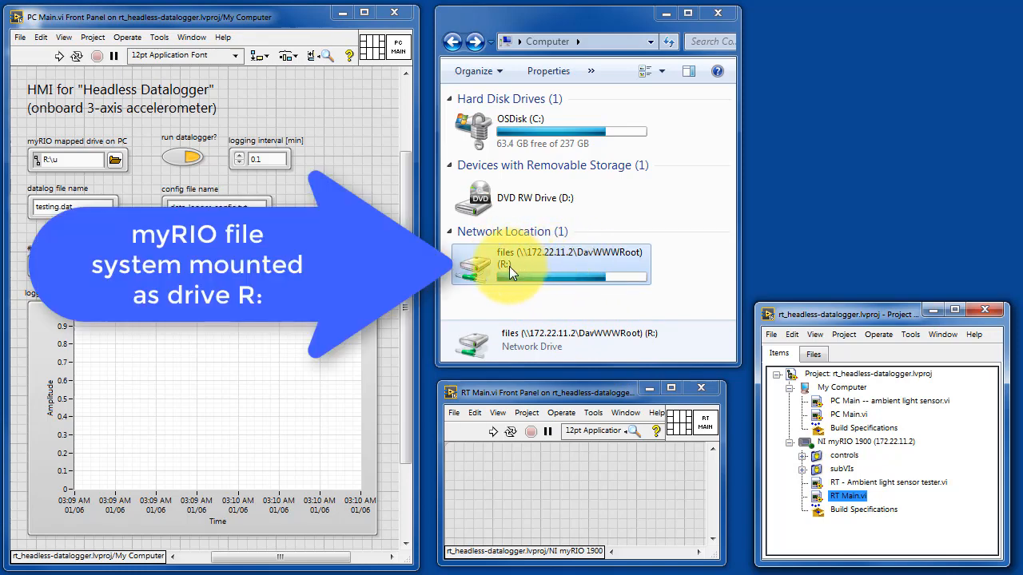
double_click(551, 264)
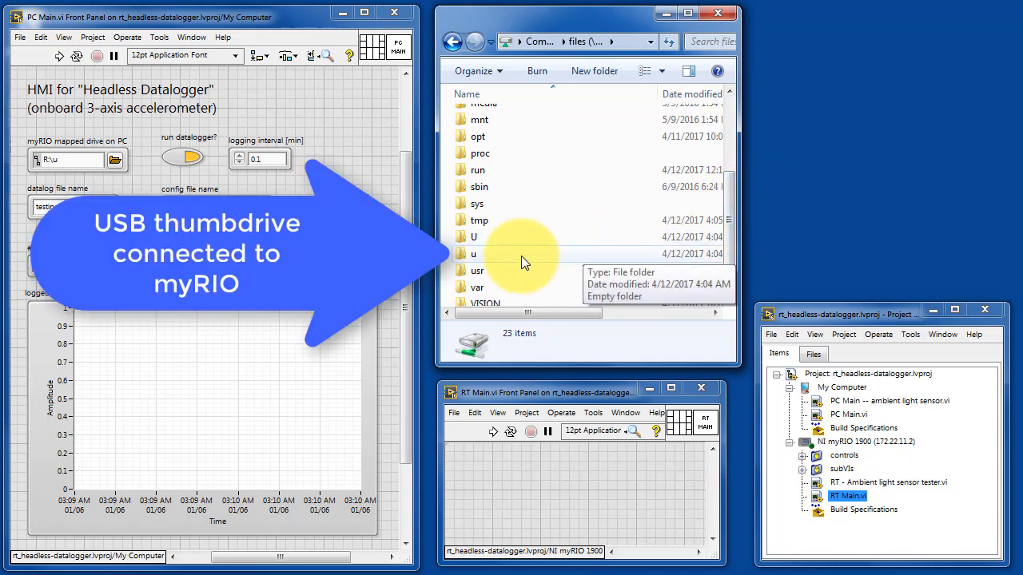
double_click(474, 253)
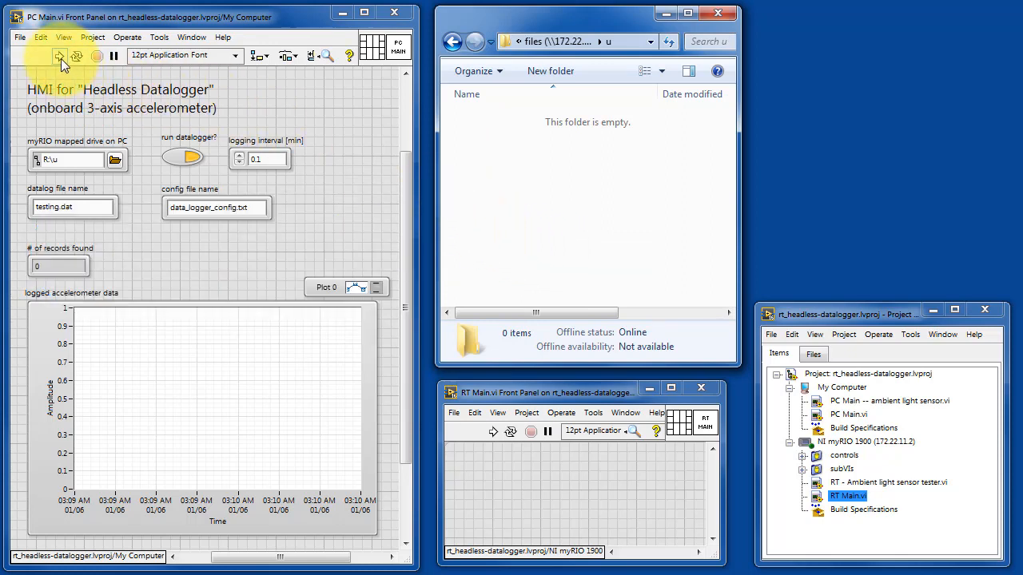
Step: Run PC Main, creating data_logger_config.txt, and continue past the Error 7 testing.dat not-found dialog
click(59, 56)
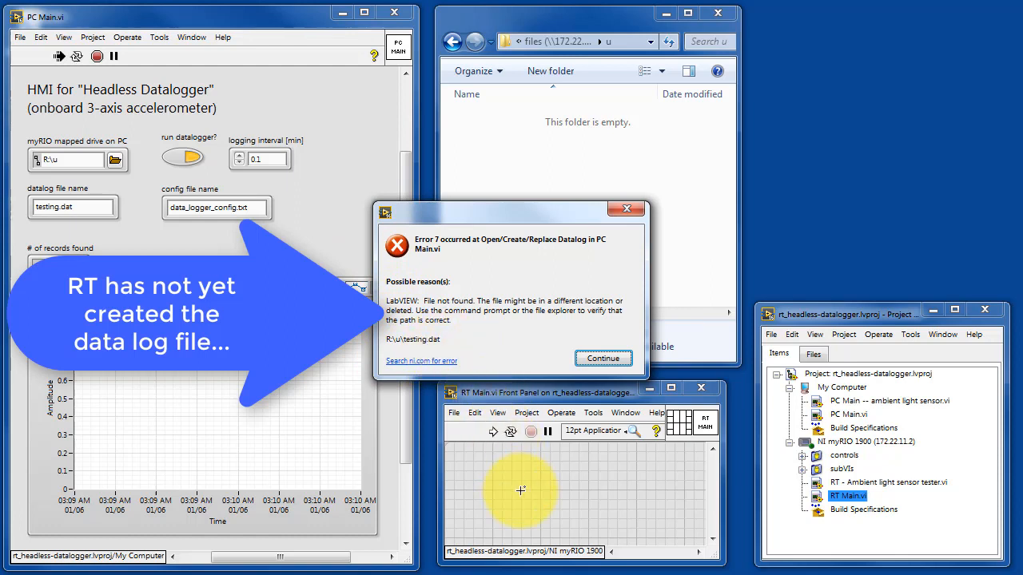
click(602, 358)
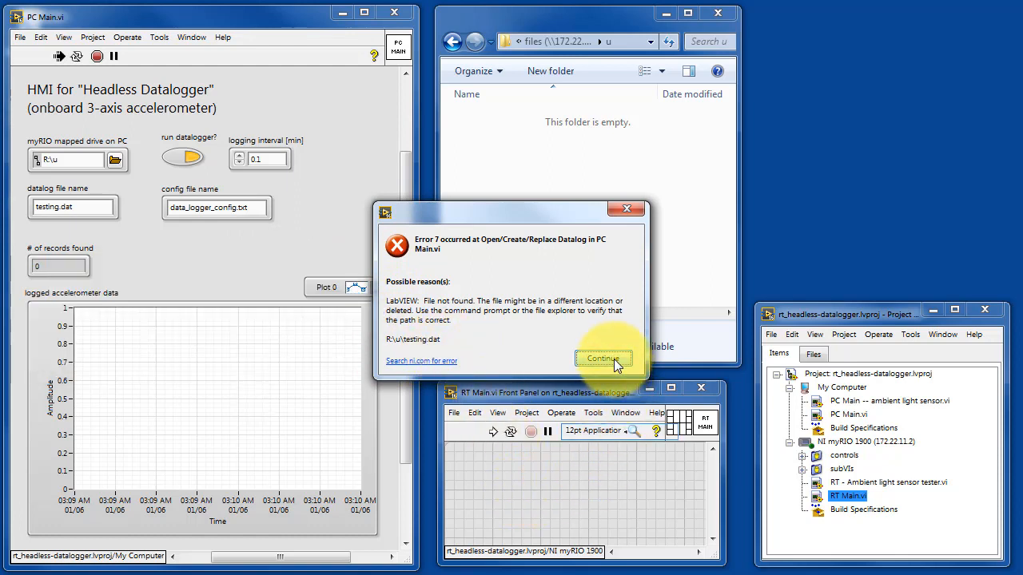
click(602, 358)
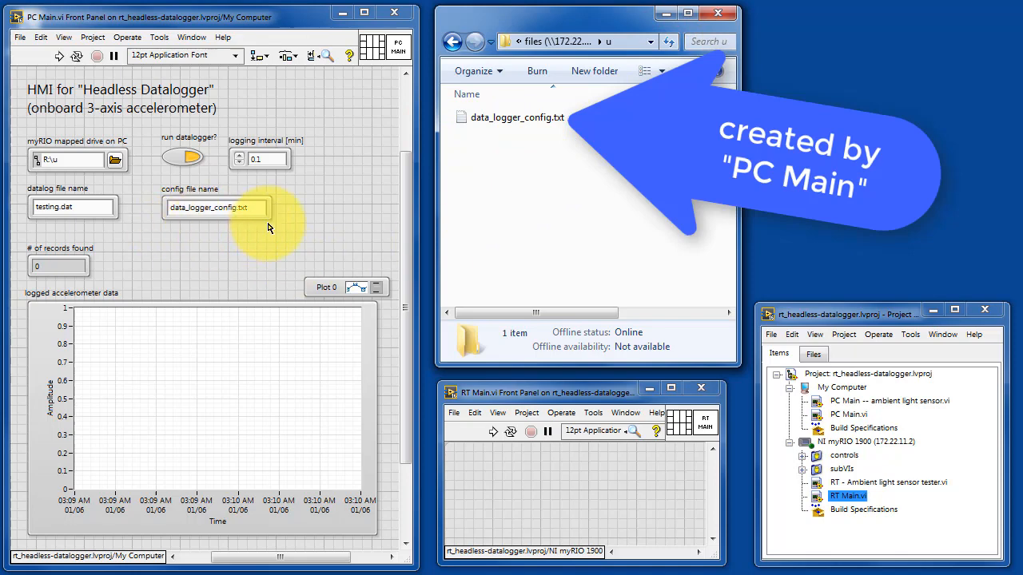
Step: View data_logger_config.txt ('1 0.100000 testing.dat') in GVIM and edit PC Main's logging interval value
click(517, 118)
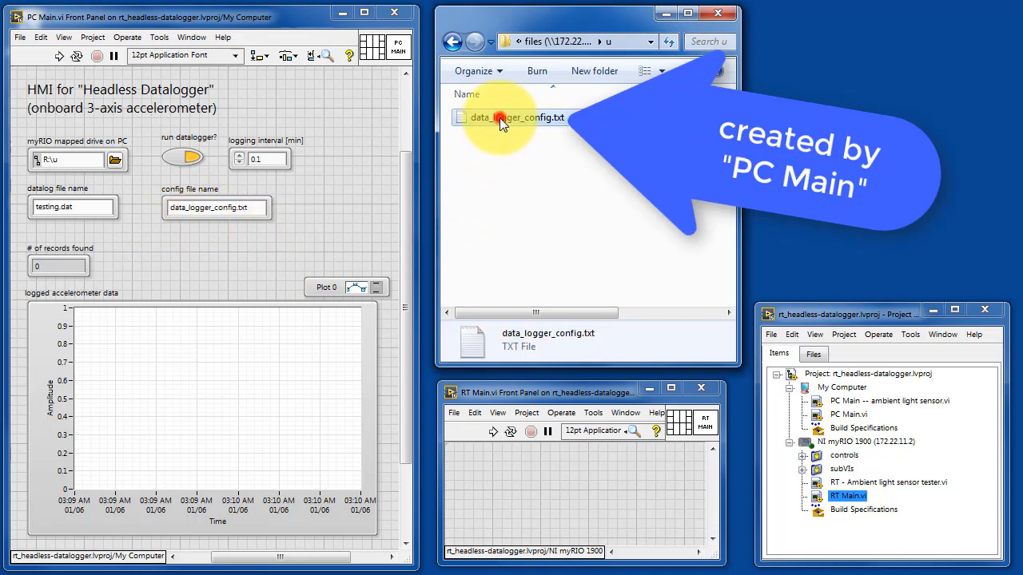
double_click(514, 118)
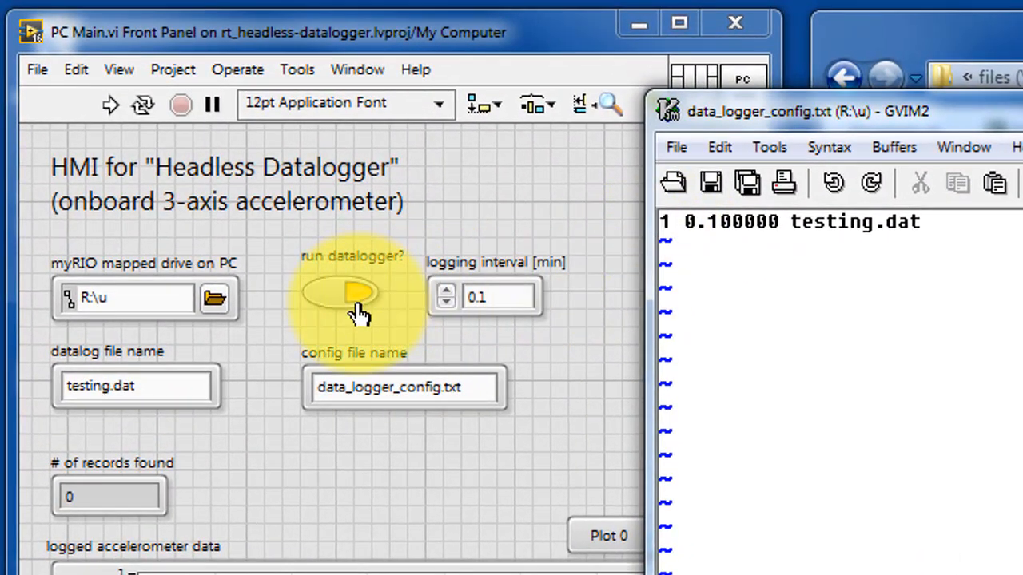
click(340, 293)
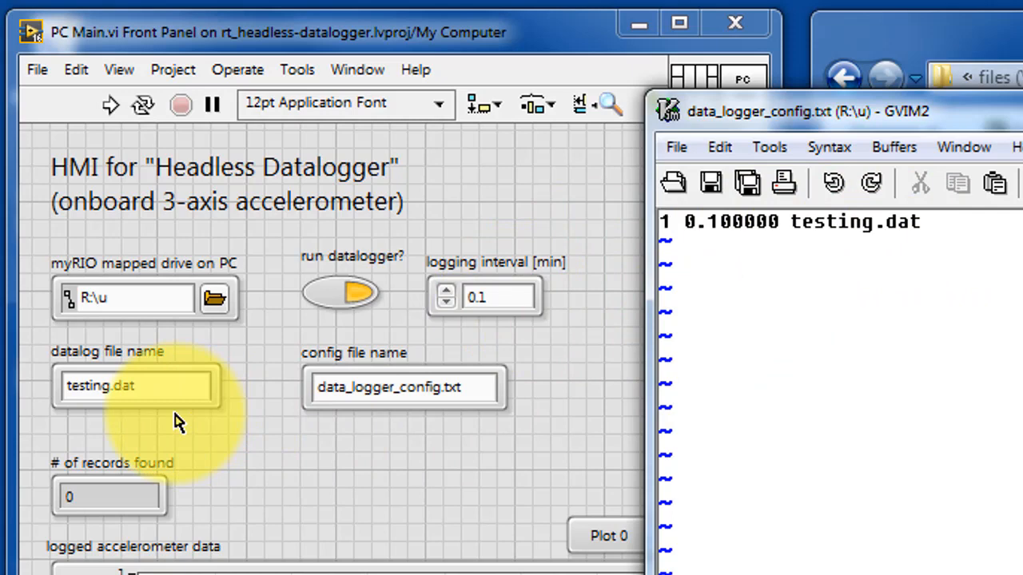
click(499, 298)
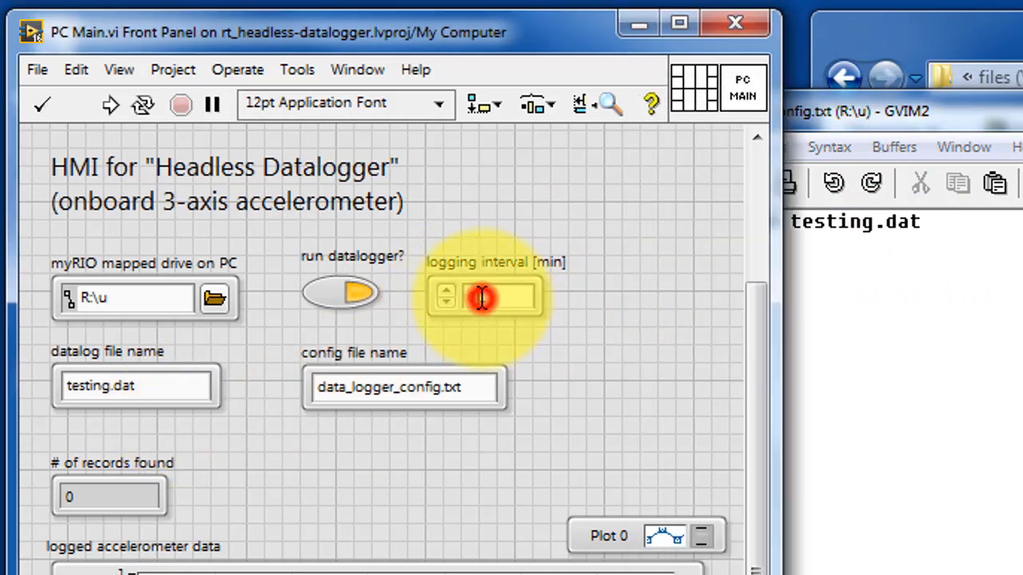
text(0.1)
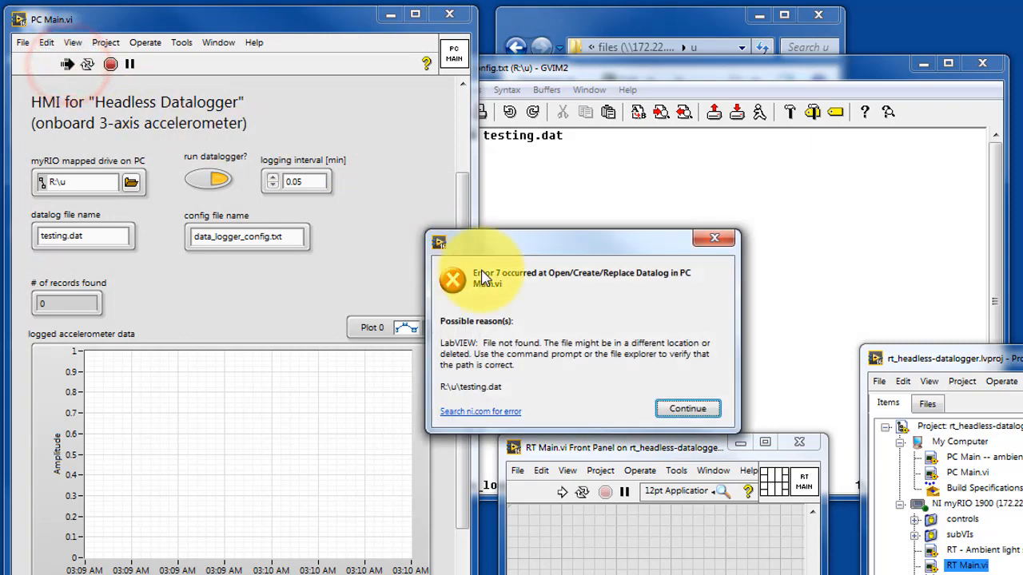
Step: Continue past the file-not-found error and acknowledge GVIM's W11 warning that the config file changed
click(688, 408)
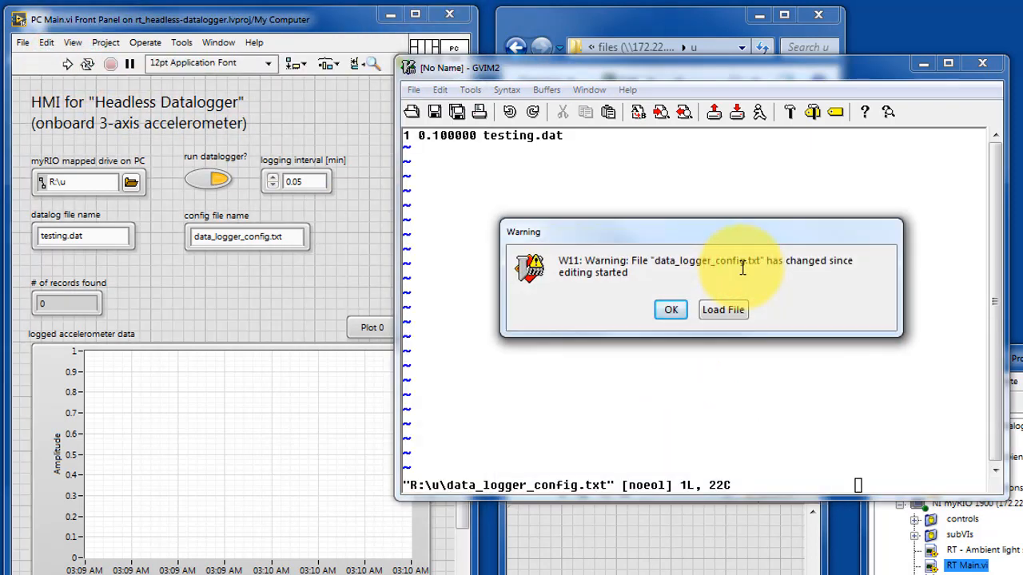
click(722, 309)
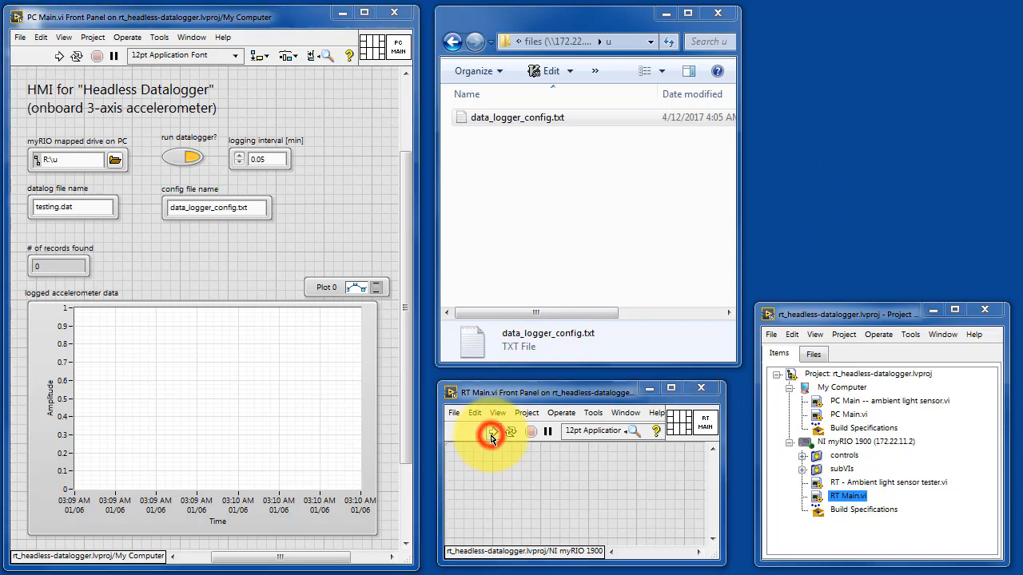
Step: Run RT Main on the myRIO to create testing.dat, then cancel Windows' program chooser for it
click(492, 432)
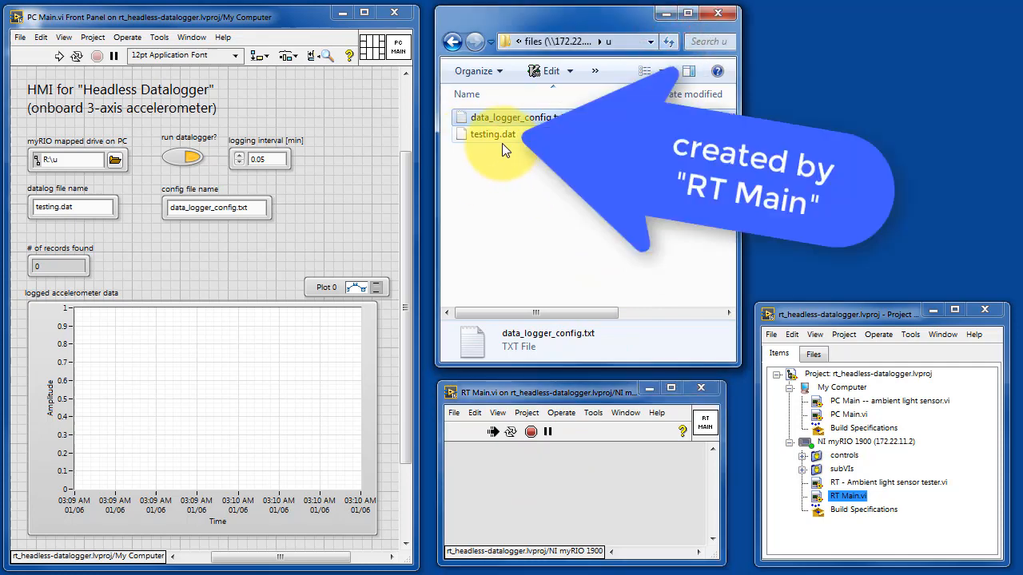
double_click(491, 134)
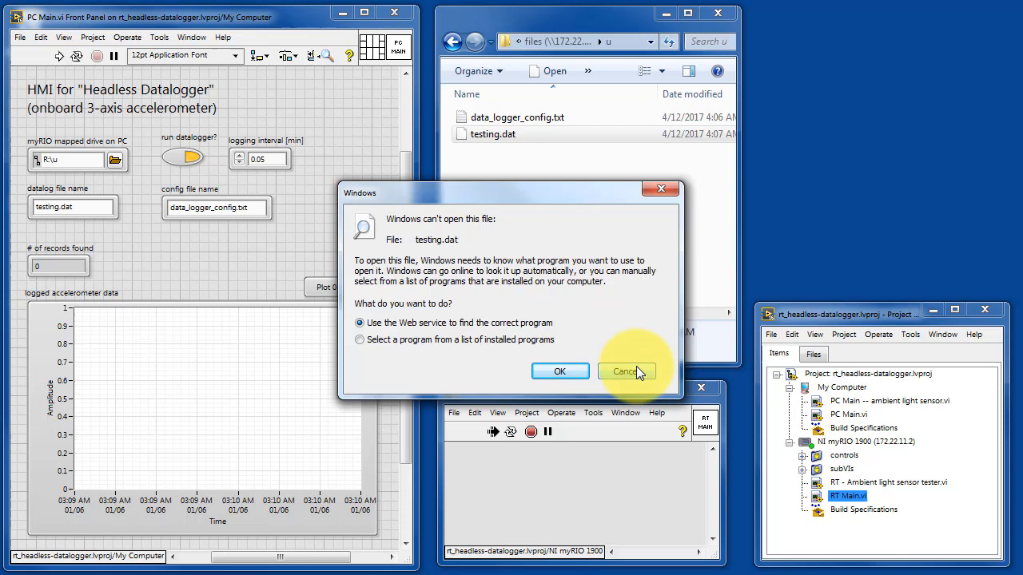
click(625, 371)
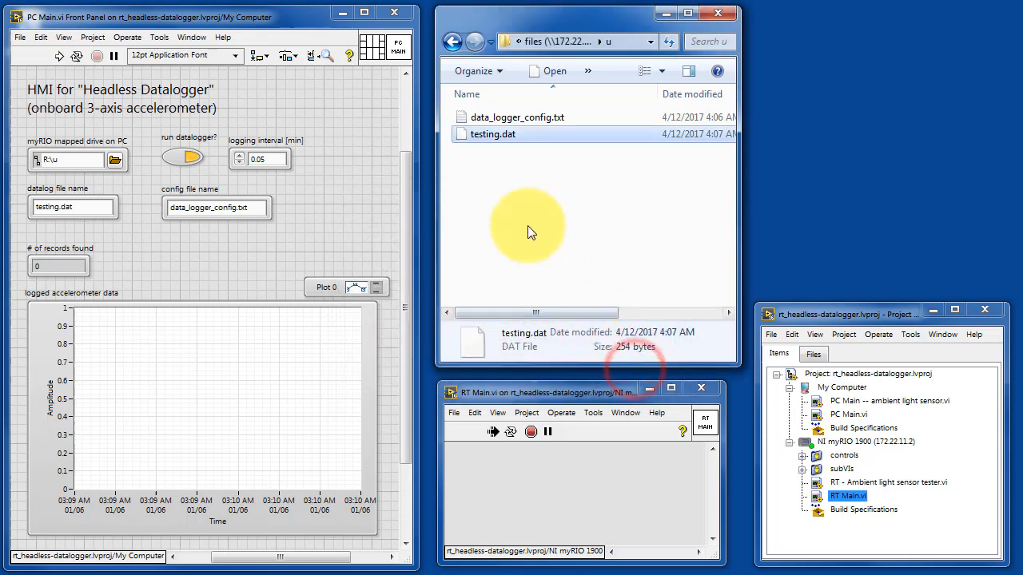
right_click(491, 134)
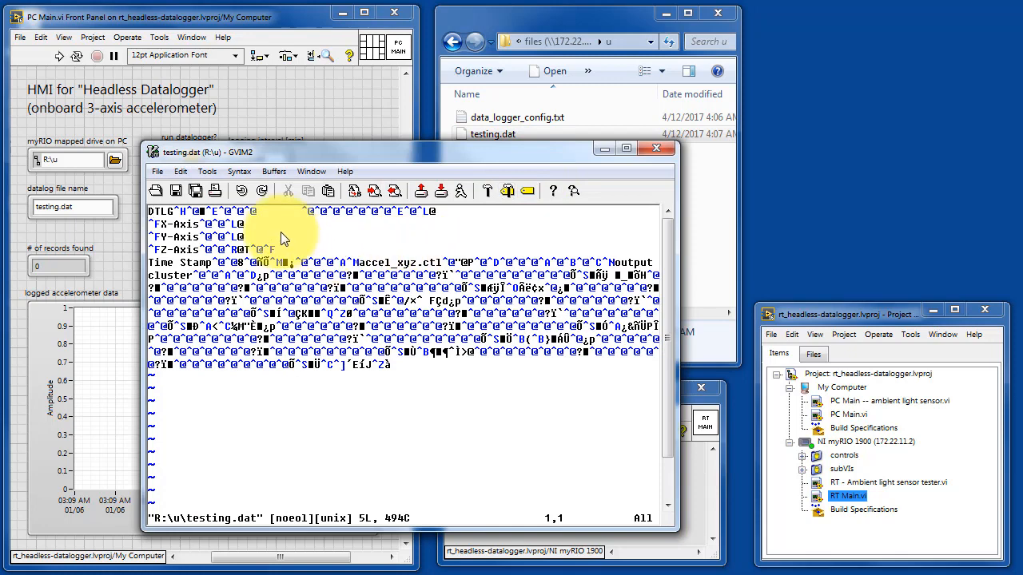
mouse_move(504, 393)
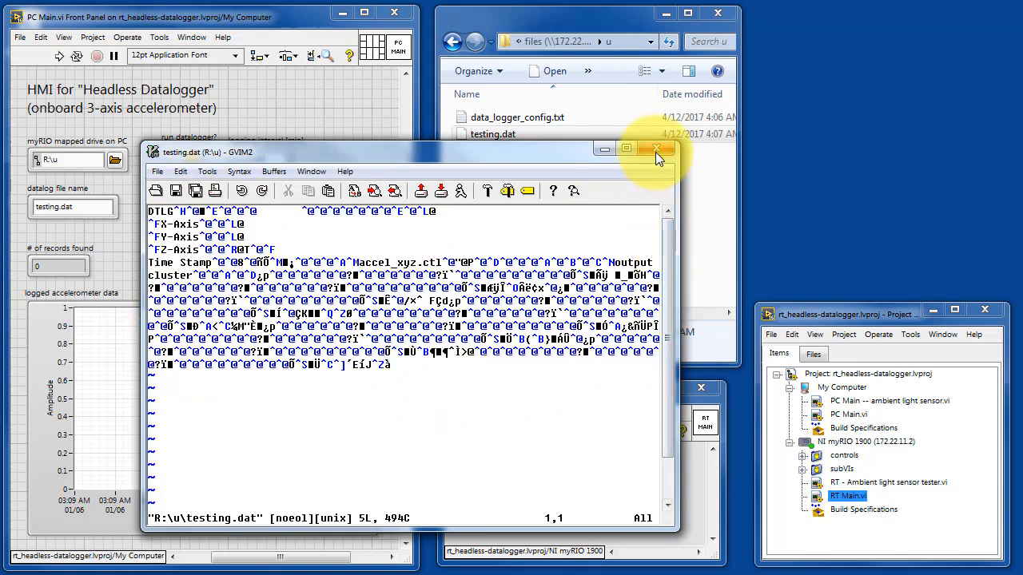
click(657, 150)
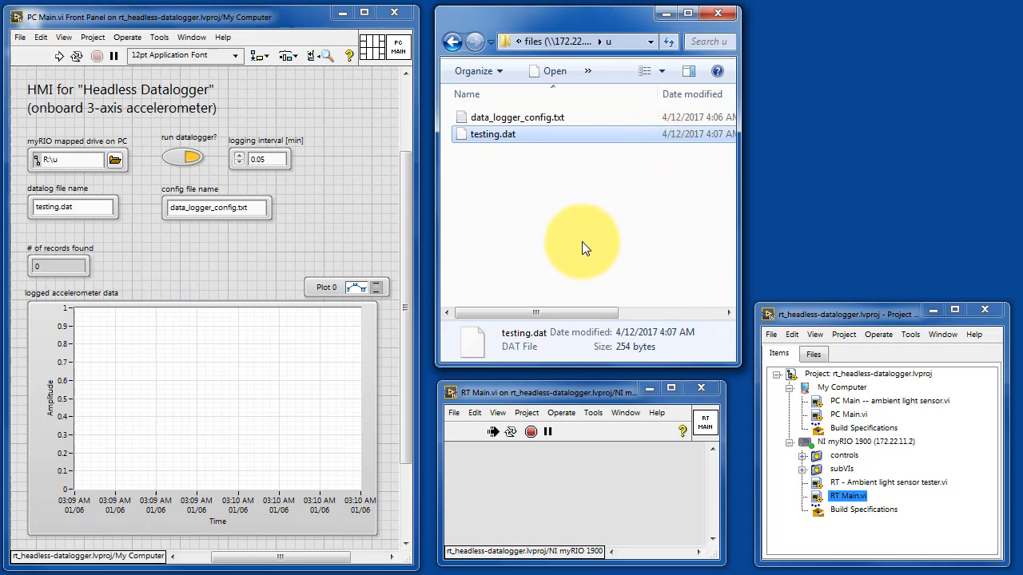
mouse_move(336, 290)
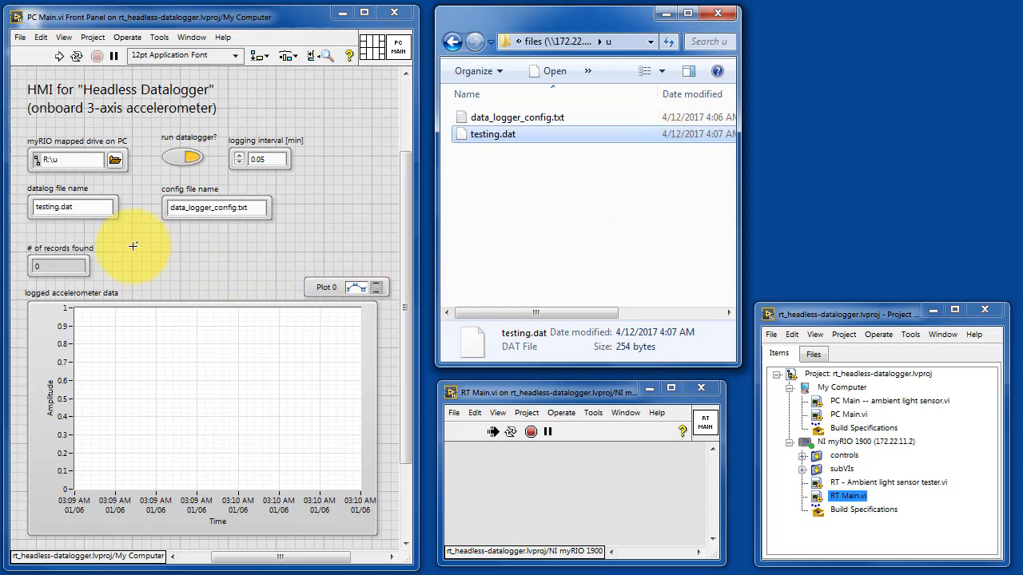
Step: Run PC Main to plot 9 logged X/Y/Z records, then rerun it to reach 33 records found
click(59, 56)
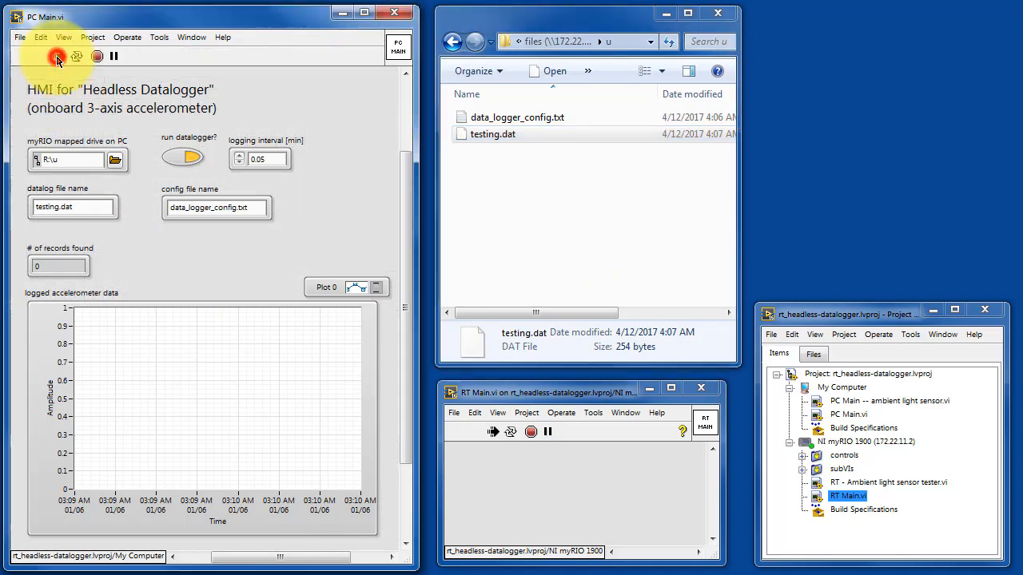
click(57, 56)
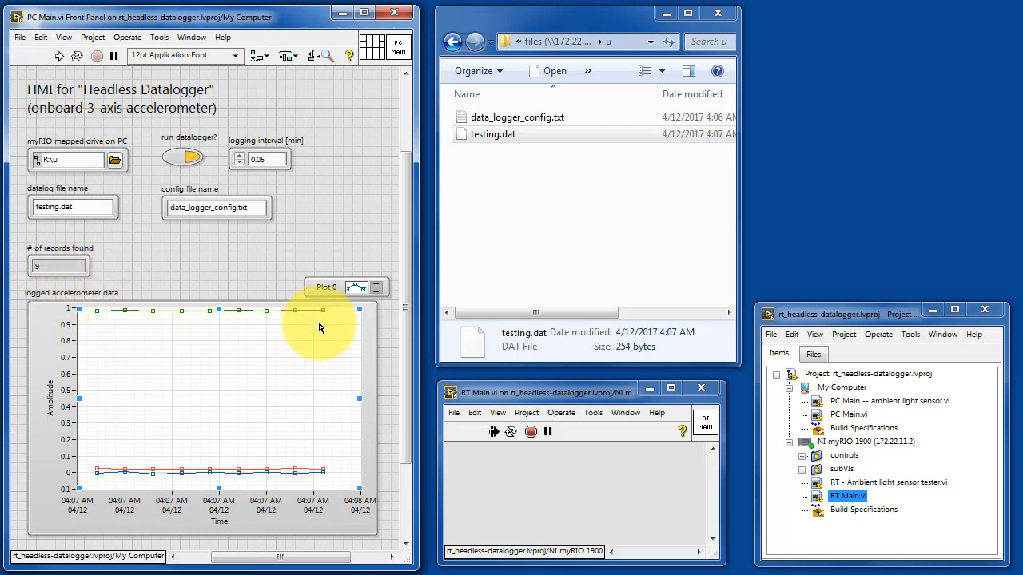
mouse_move(328, 485)
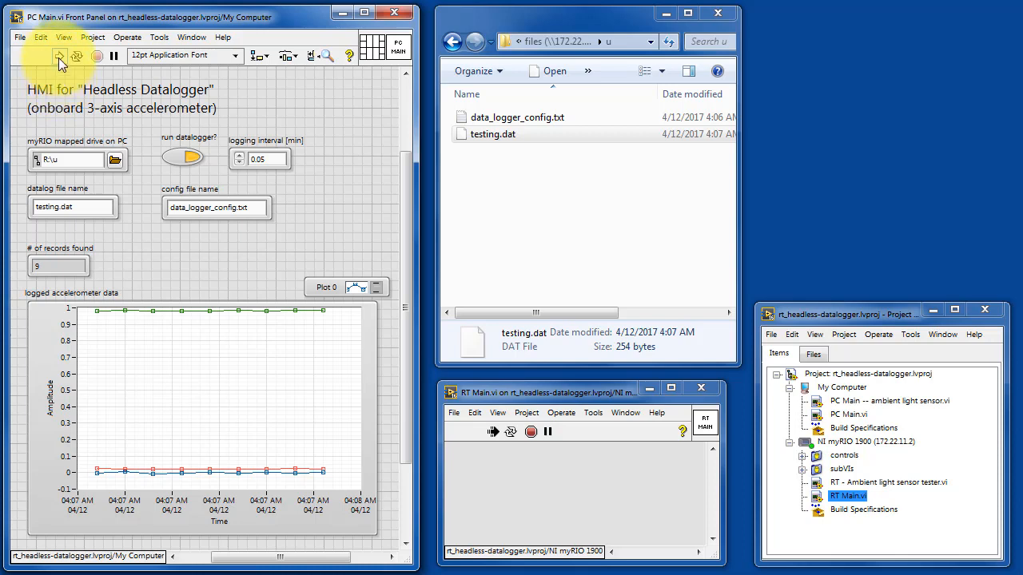
click(59, 55)
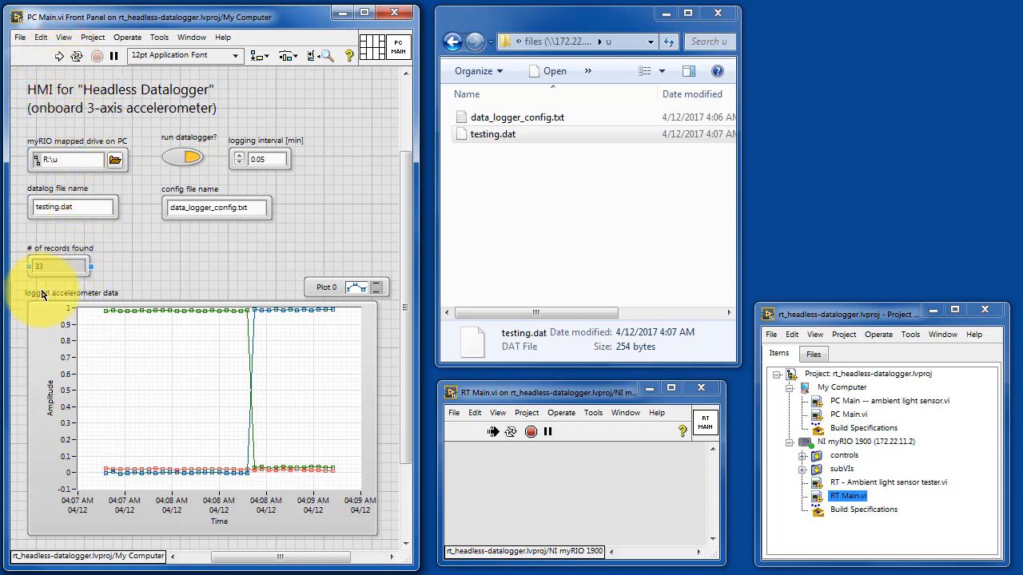